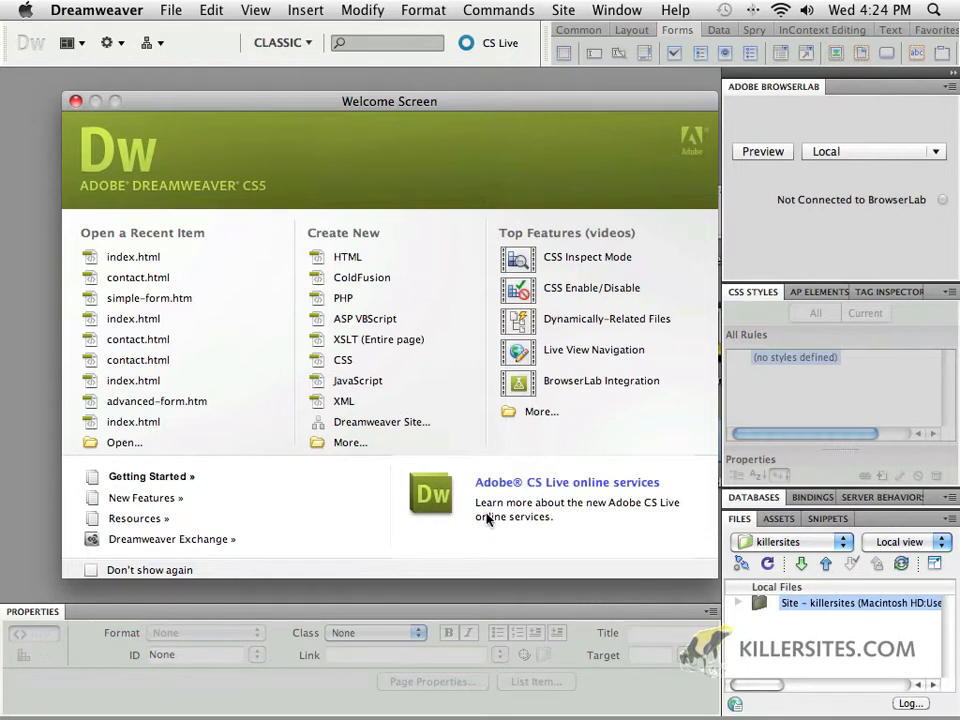
{"action": "mouse_move", "coordinate": [197, 365]}
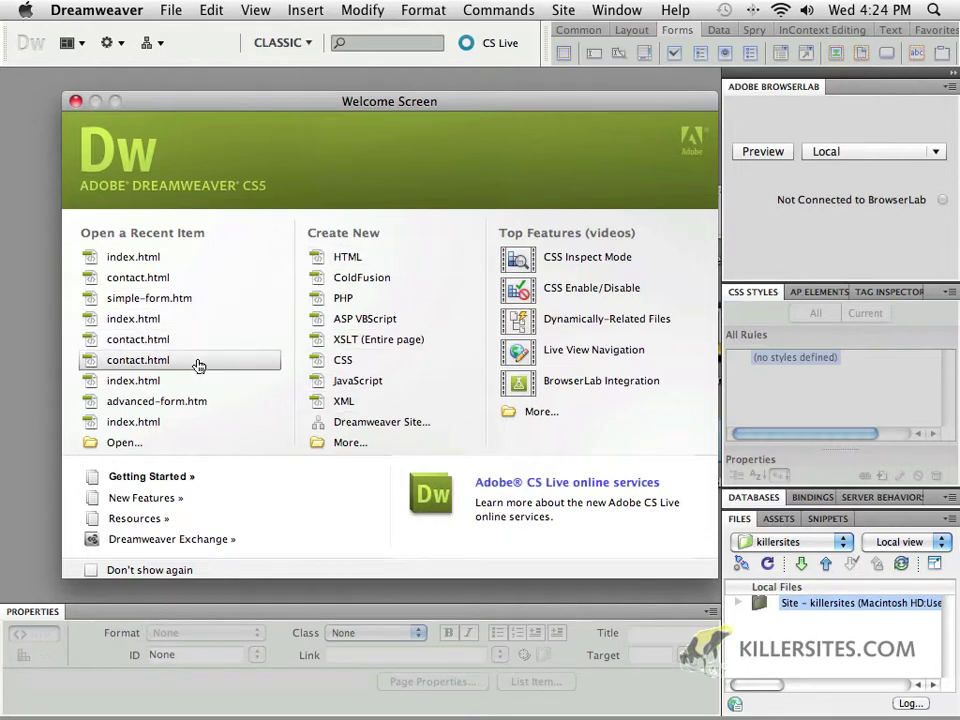
{"action": "mouse_move", "coordinate": [245, 491]}
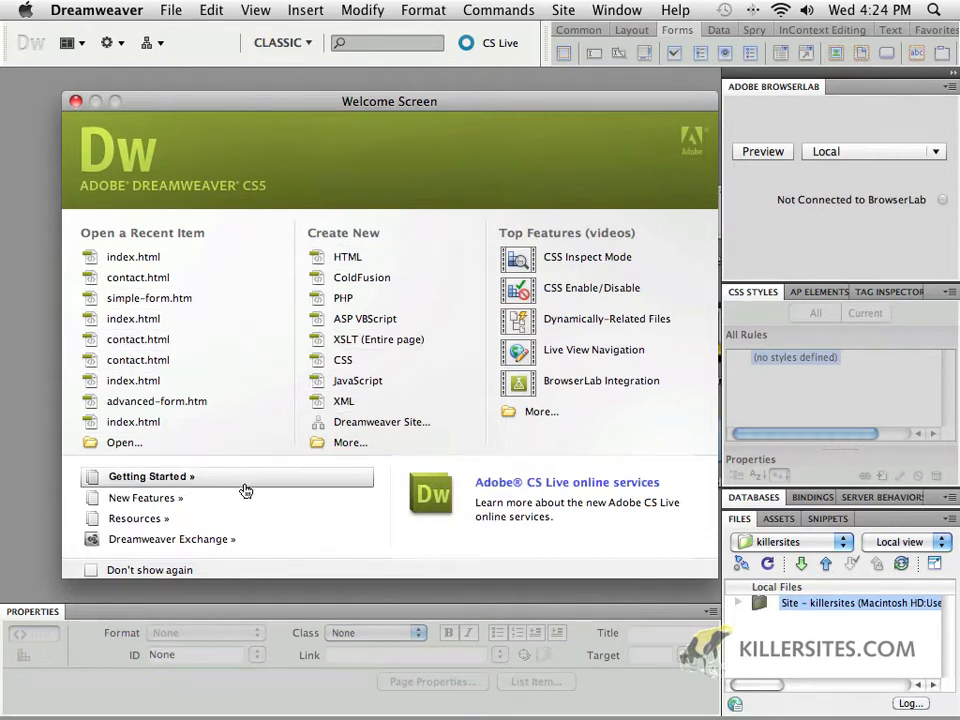
{"action": "mouse_move", "coordinate": [252, 495]}
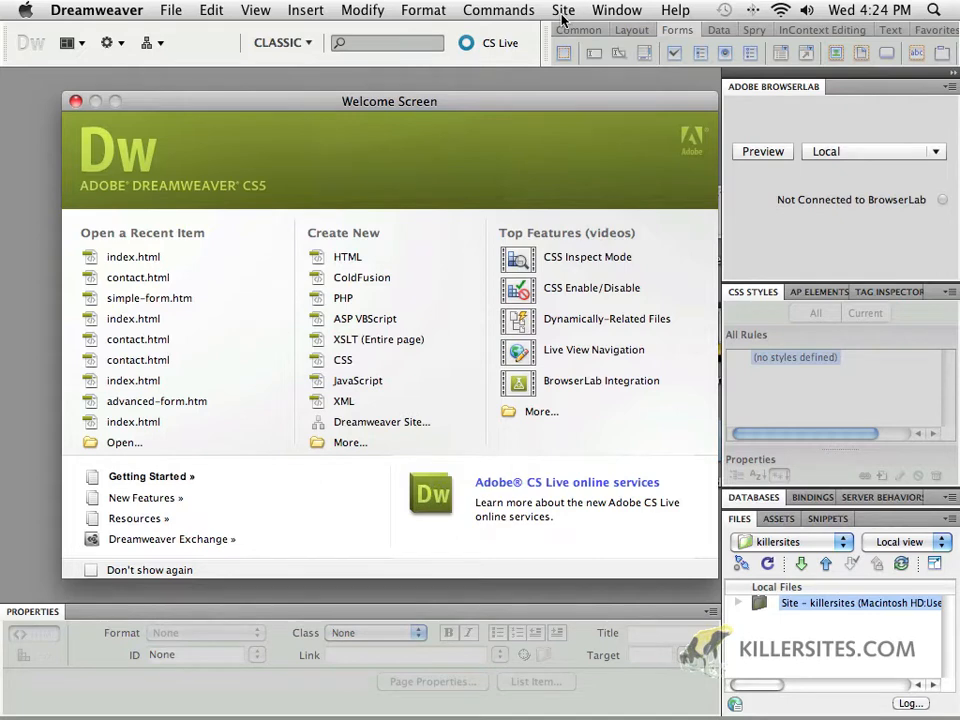
Create a new site named stichintime and begin choosing its Local Site Folder
{"action": "left_click", "coordinate": [563, 10]}
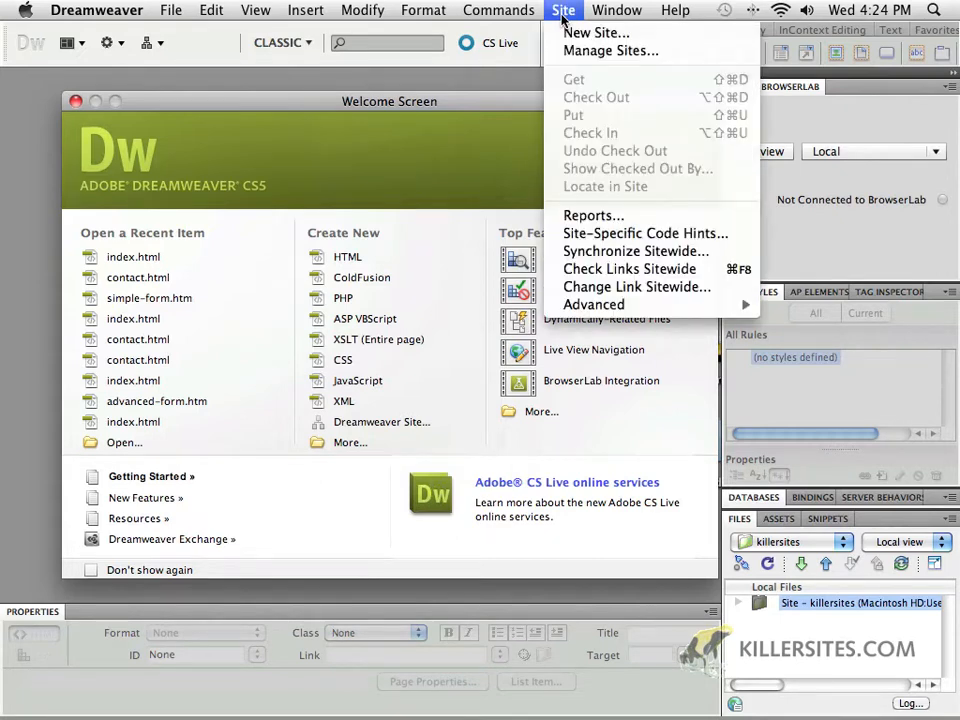
{"action": "mouse_move", "coordinate": [596, 33]}
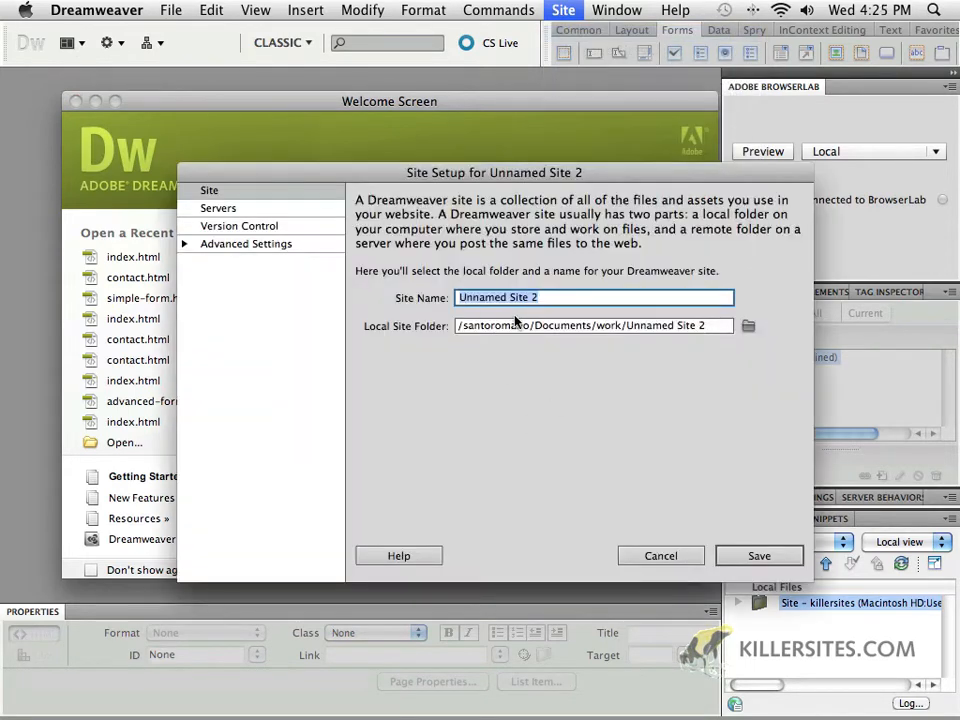
{"action": "type", "text": "stichintime"}
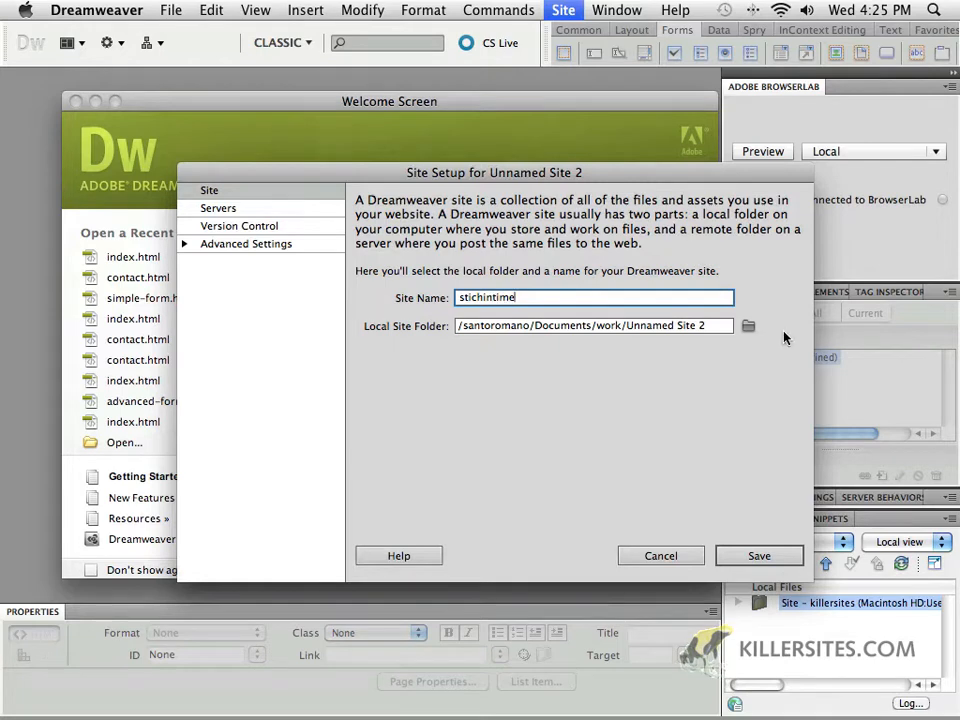
{"action": "left_click", "coordinate": [747, 325]}
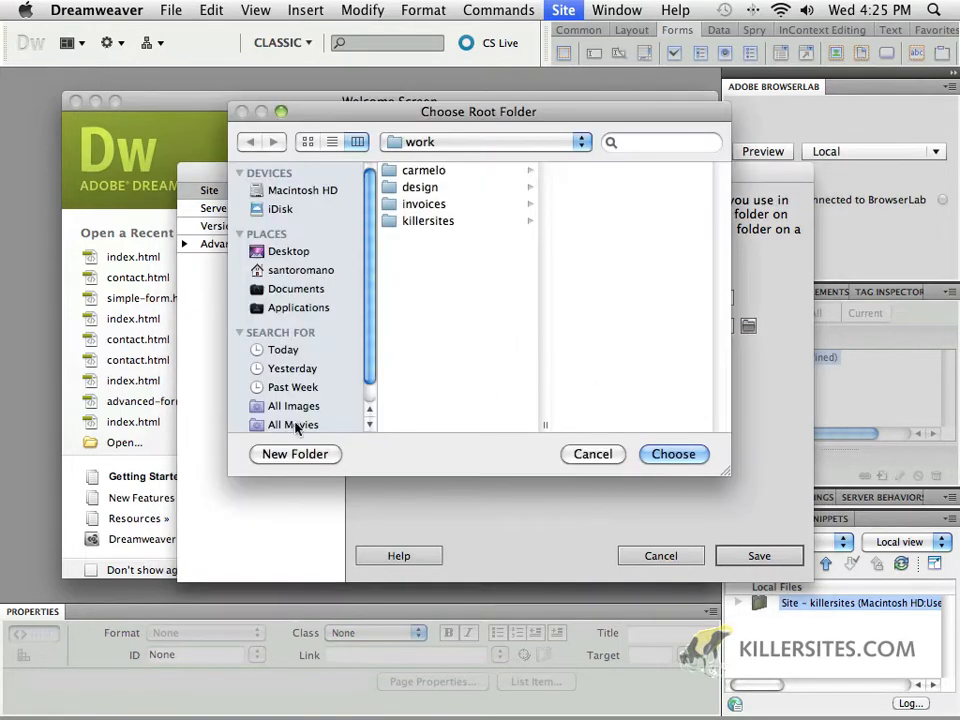
Browse from the Desktop through practice > chapter5 to the stichintime folder
{"action": "left_click", "coordinate": [289, 251]}
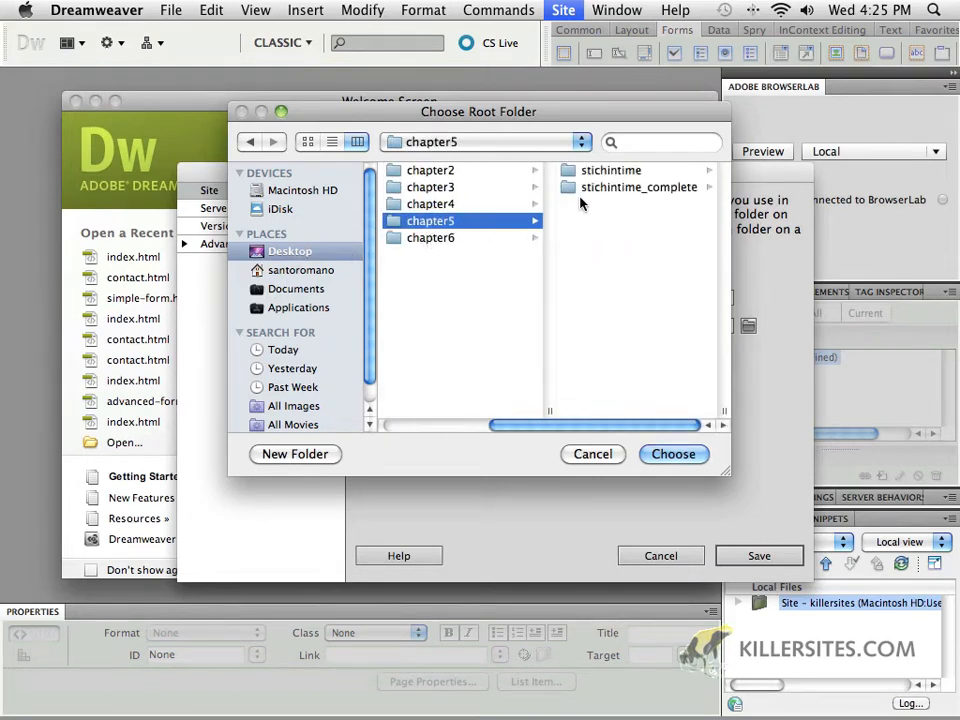
{"action": "mouse_move", "coordinate": [610, 203]}
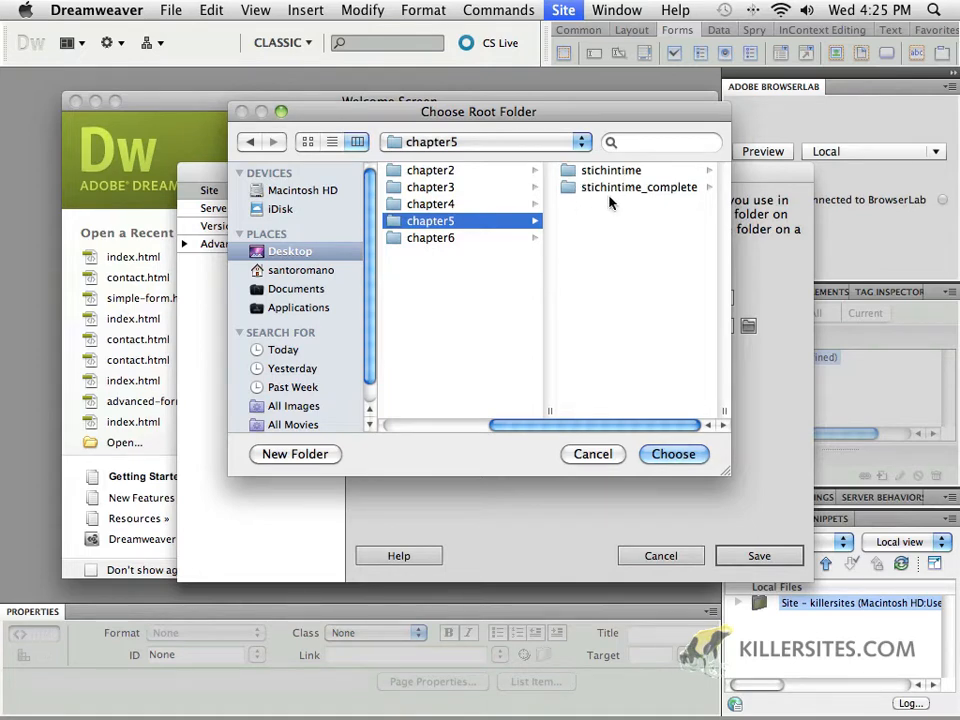
{"action": "mouse_move", "coordinate": [527, 204]}
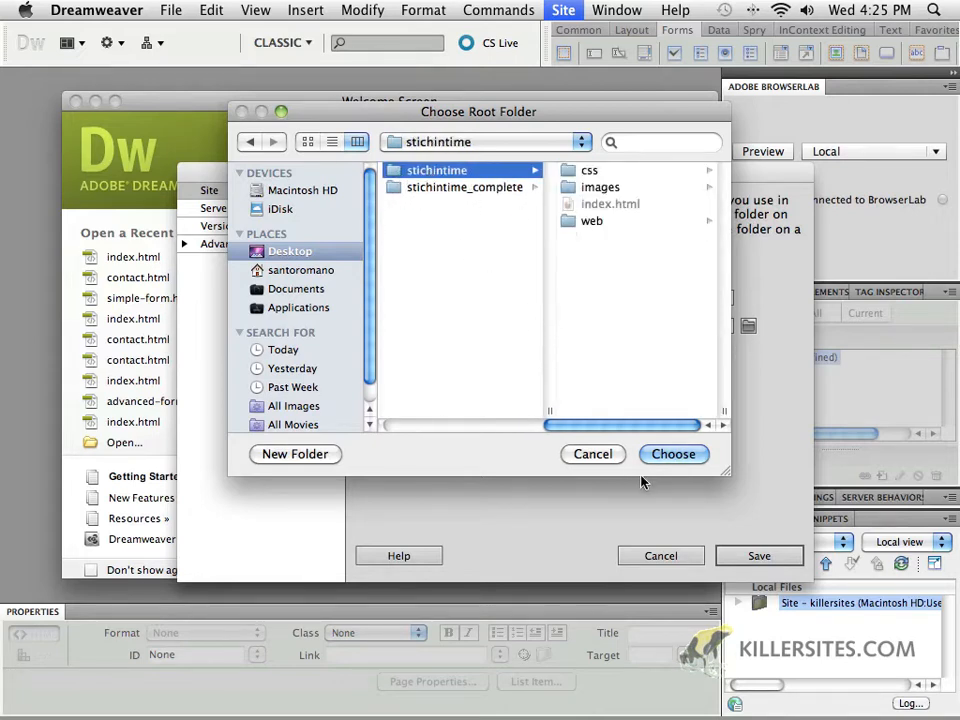
Confirm chapter5/stichintime as root, save the site, and select index.html in Files
{"action": "left_click", "coordinate": [673, 454]}
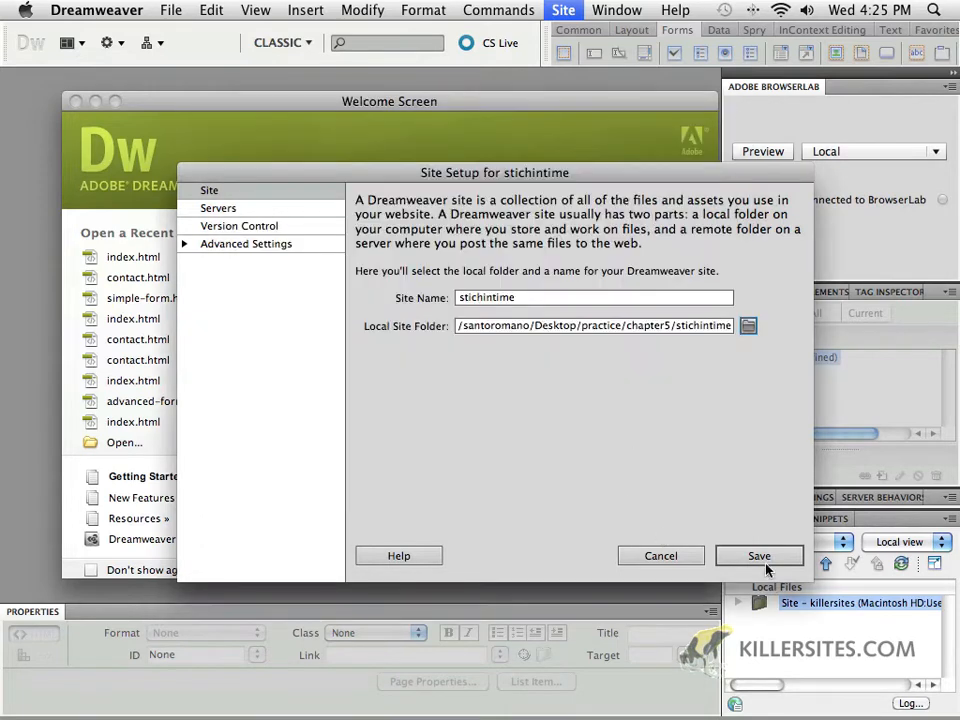
{"action": "mouse_move", "coordinate": [731, 543]}
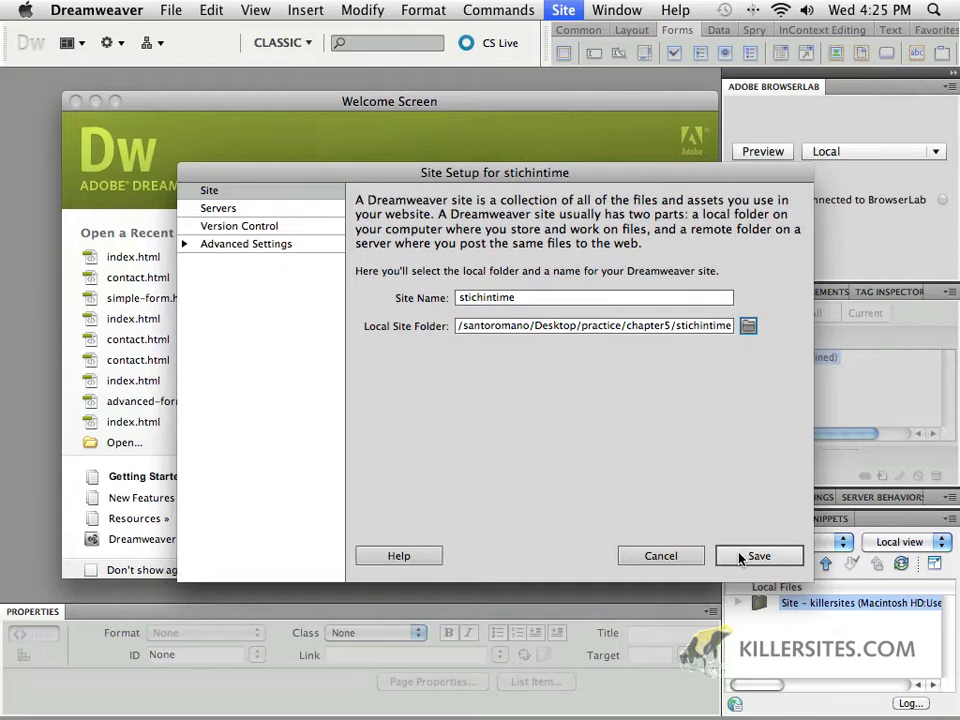
{"action": "left_click", "coordinate": [759, 555]}
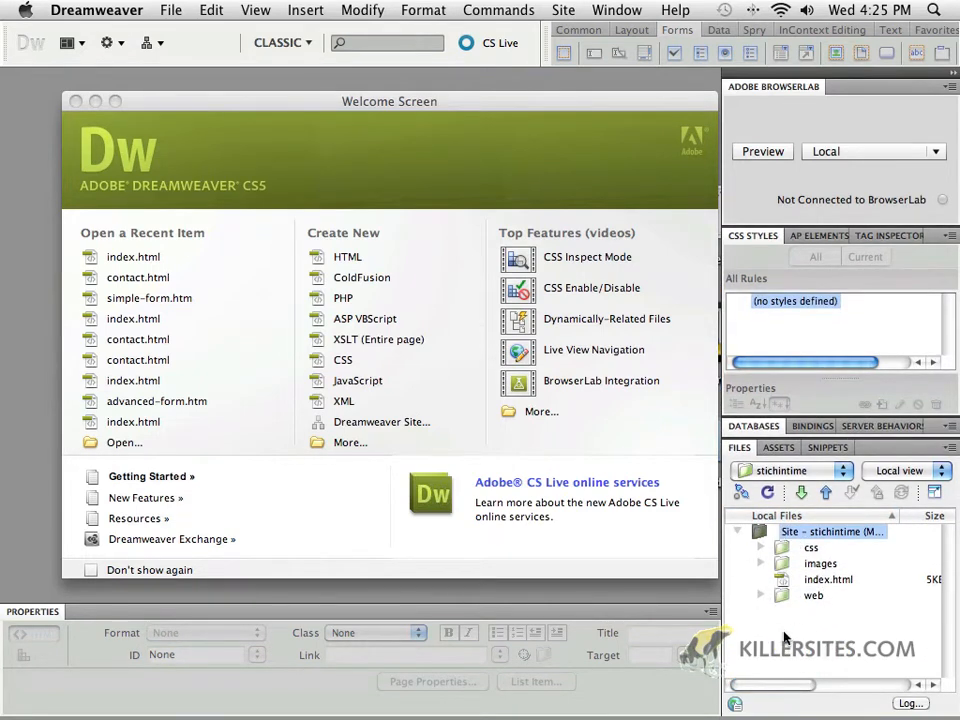
{"action": "left_click", "coordinate": [828, 579]}
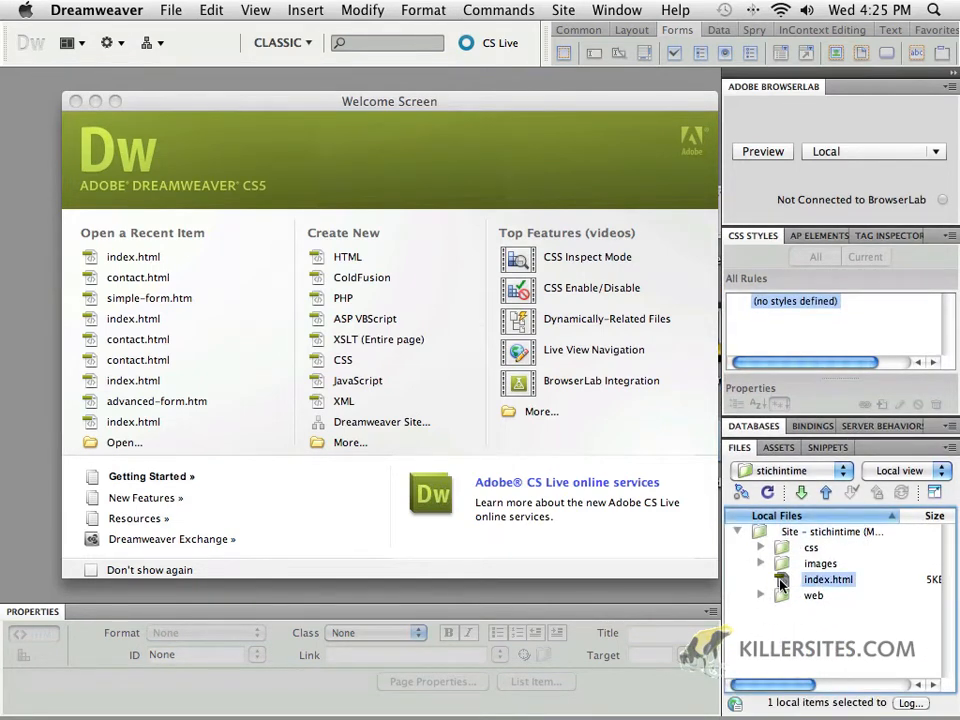
Open index.html, view it in Live Code then Live View, and send it to browser preview
{"action": "double_click", "coordinate": [826, 579]}
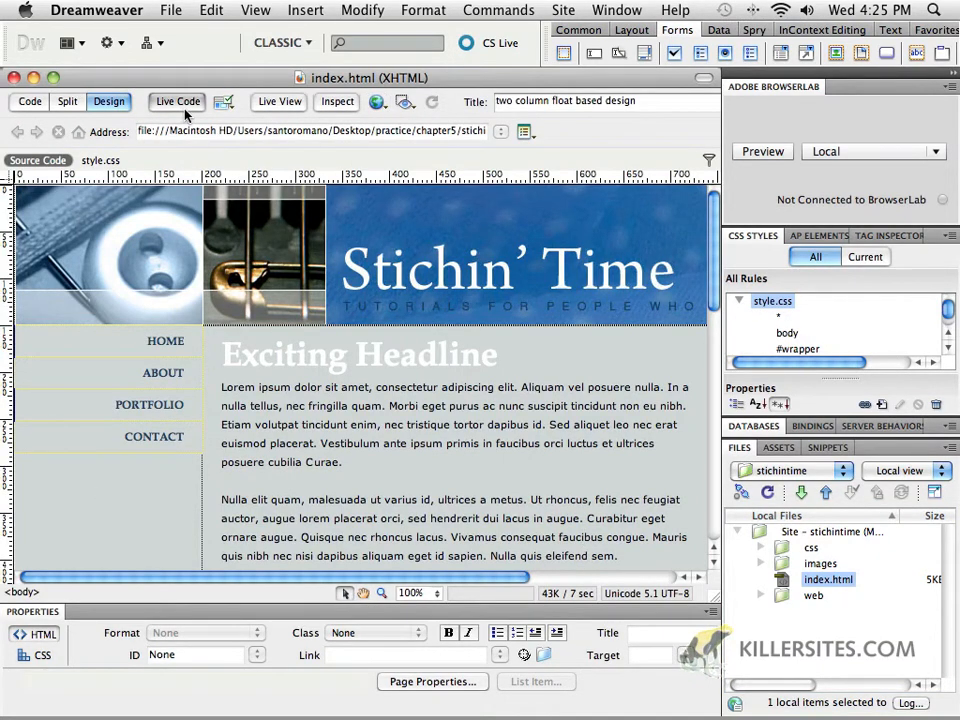
{"action": "left_click", "coordinate": [178, 101]}
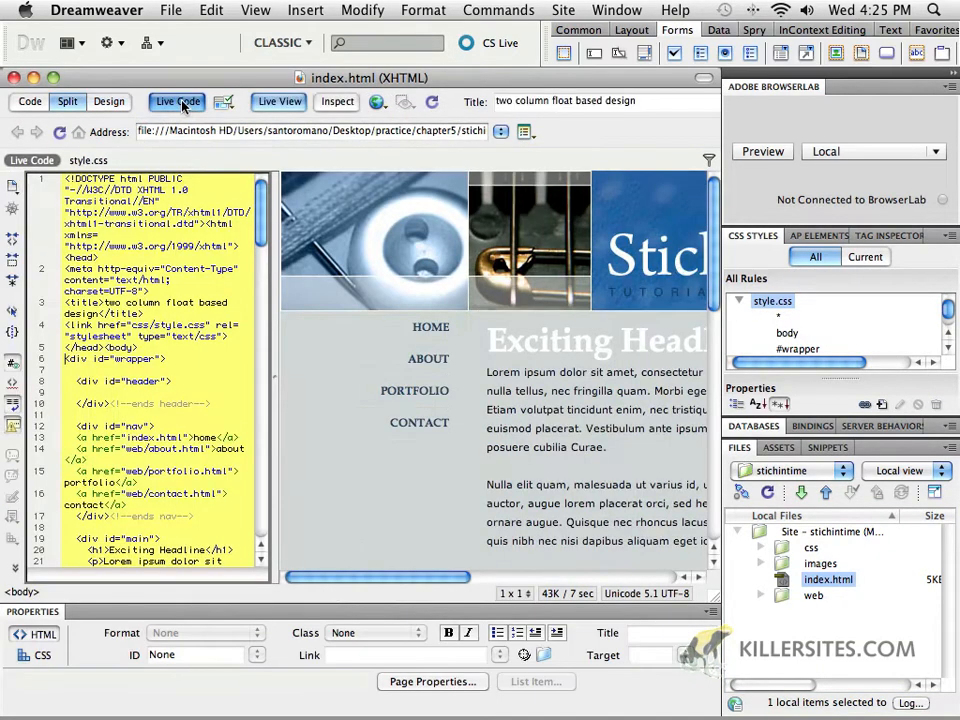
{"action": "left_click", "coordinate": [283, 101]}
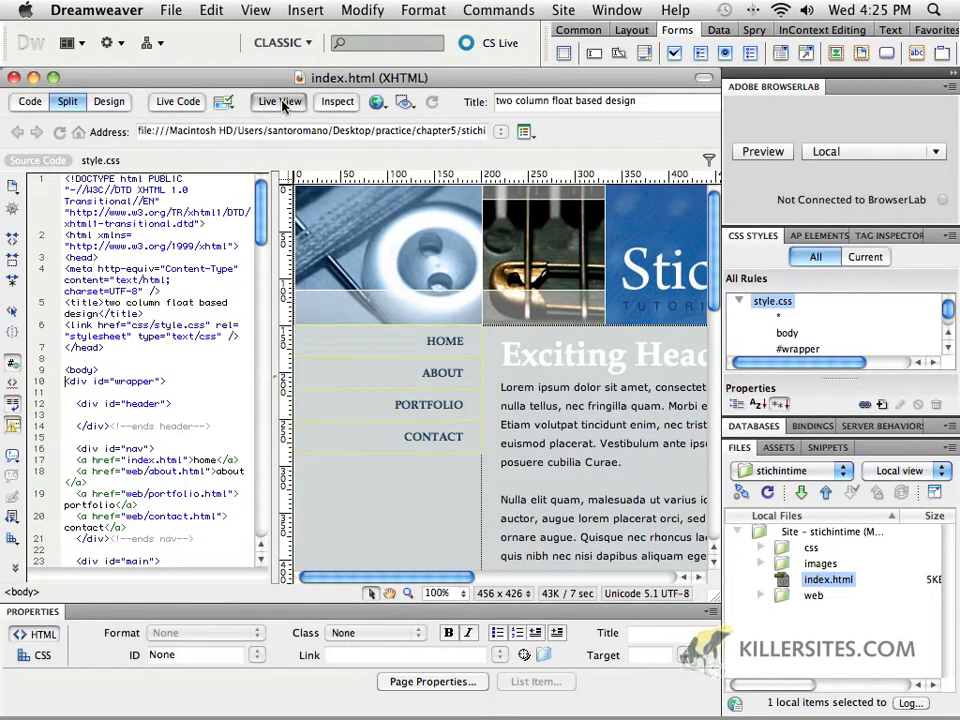
{"action": "left_click", "coordinate": [107, 101]}
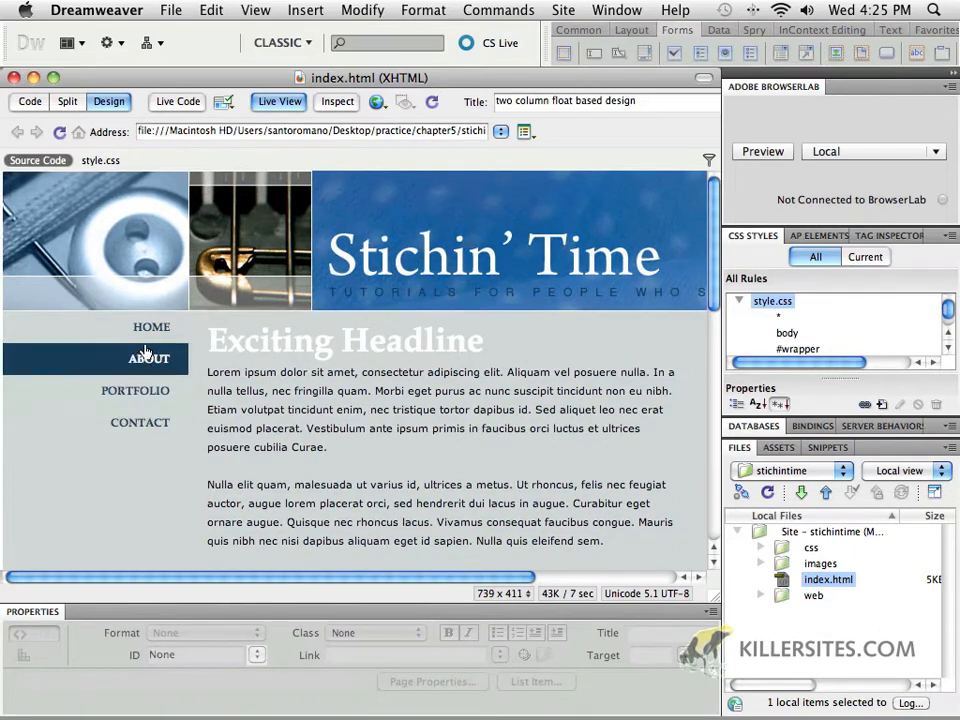
{"action": "scroll", "scroll_direction": "right", "scroll_amount": 3}
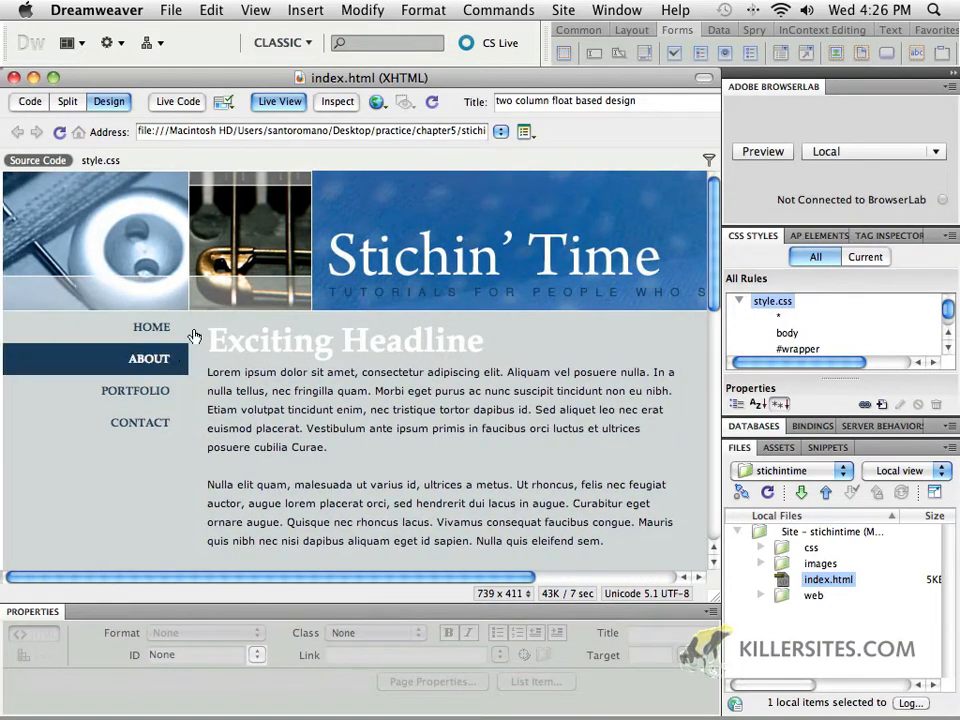
{"action": "left_click", "coordinate": [378, 102]}
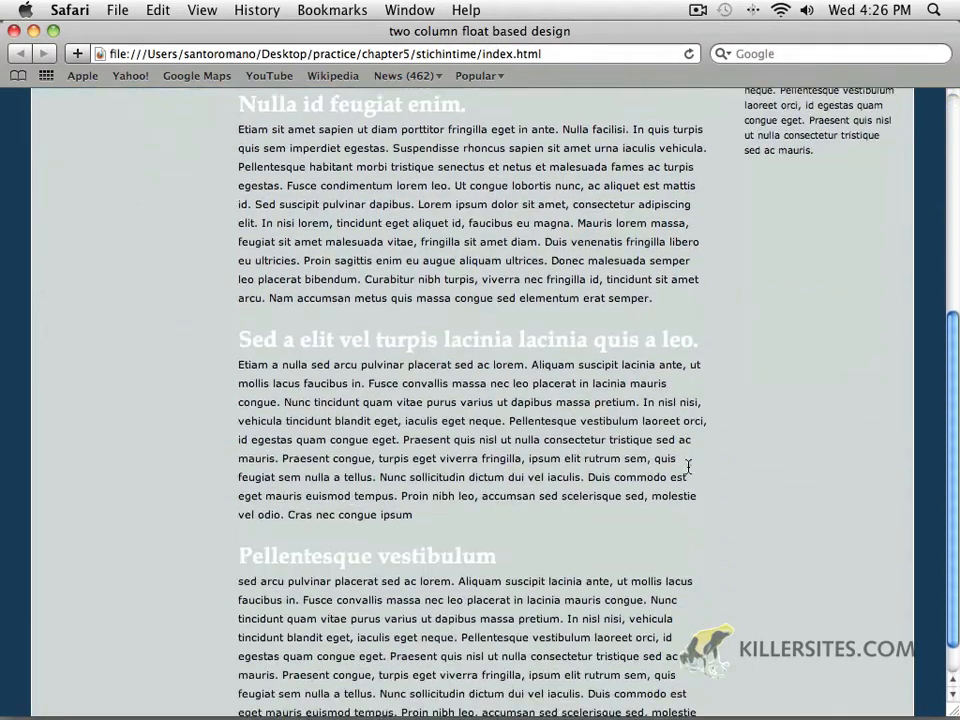
Scroll down through the Stichin' Time home page articles in Safari and back to the top
{"action": "scroll", "scroll_direction": "up", "scroll_amount": 3}
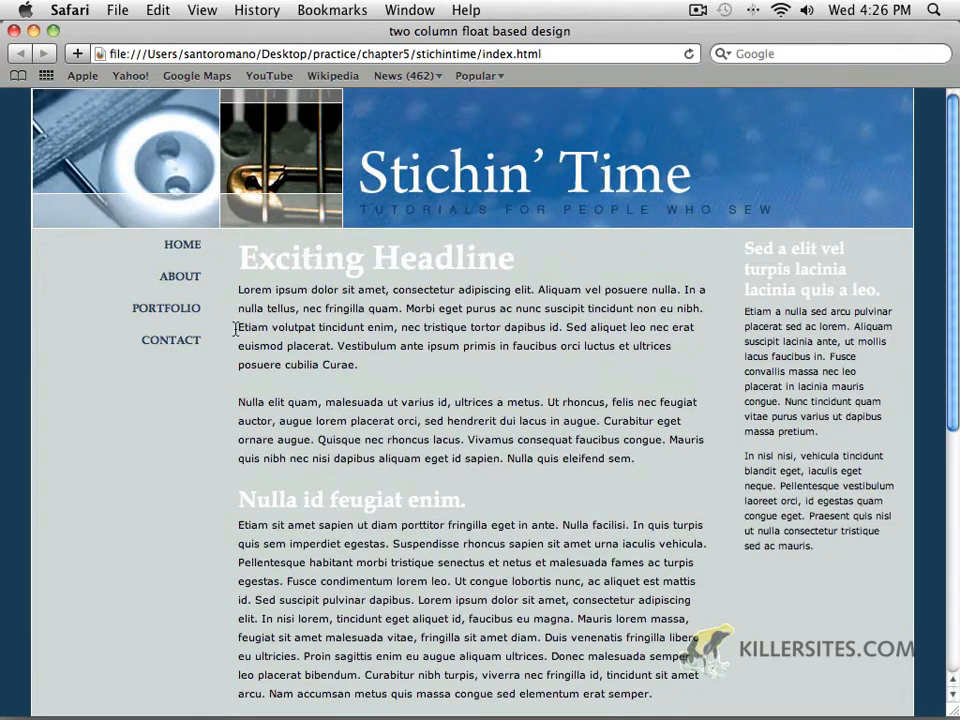
{"action": "scroll", "scroll_direction": "down", "scroll_amount": 3}
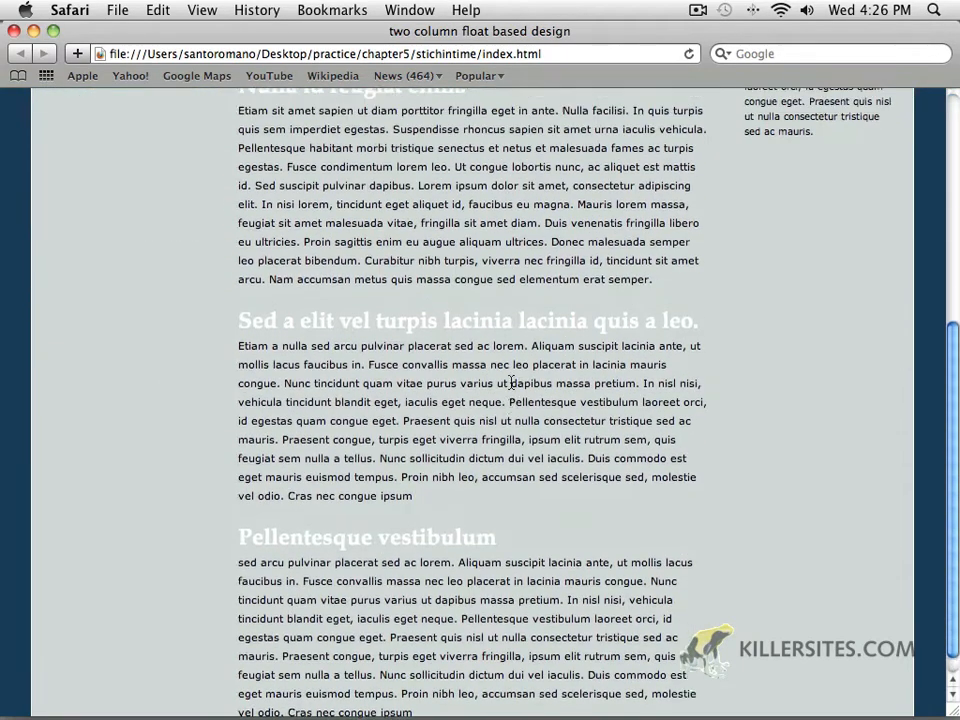
{"action": "scroll", "scroll_direction": "up", "scroll_amount": 3}
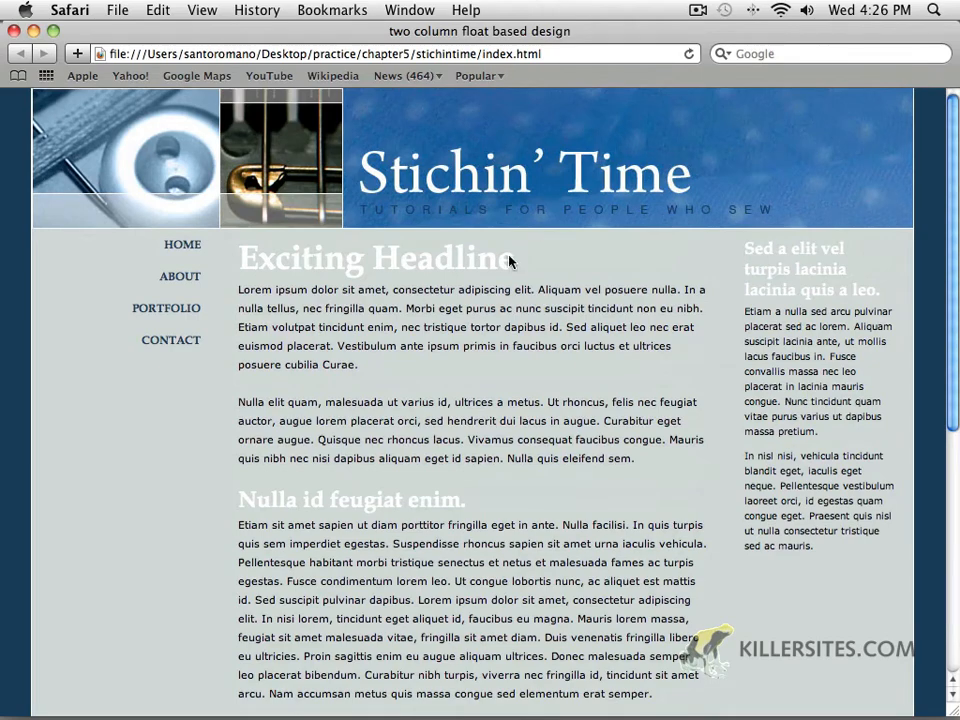
{"action": "mouse_move", "coordinate": [877, 293]}
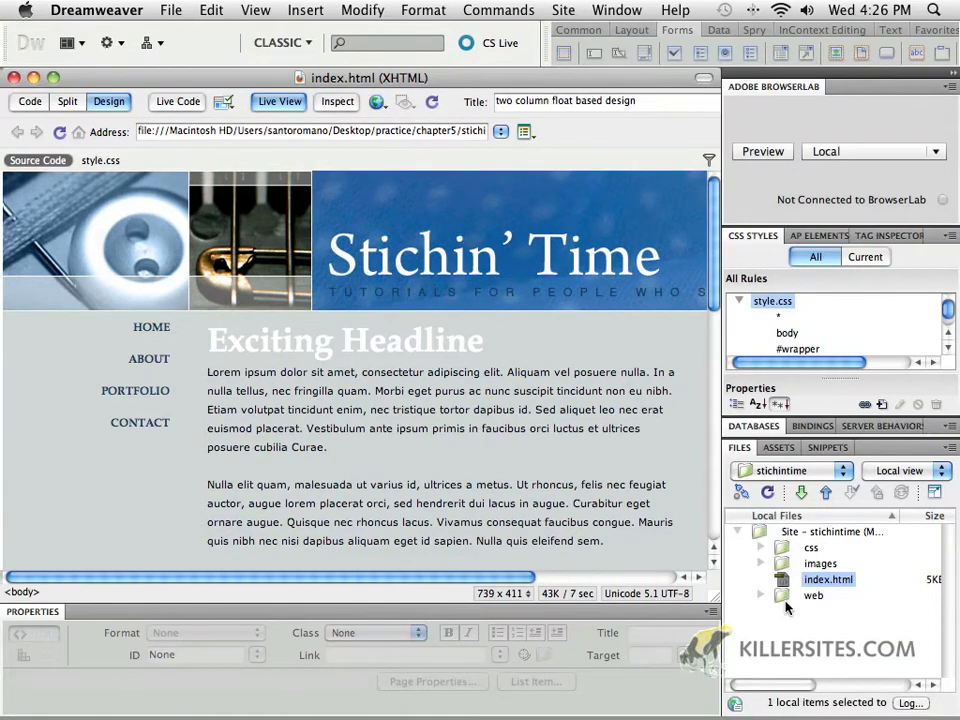
Expand the web folder to show about, contact and portfolio pages and open one
{"action": "left_click", "coordinate": [768, 596]}
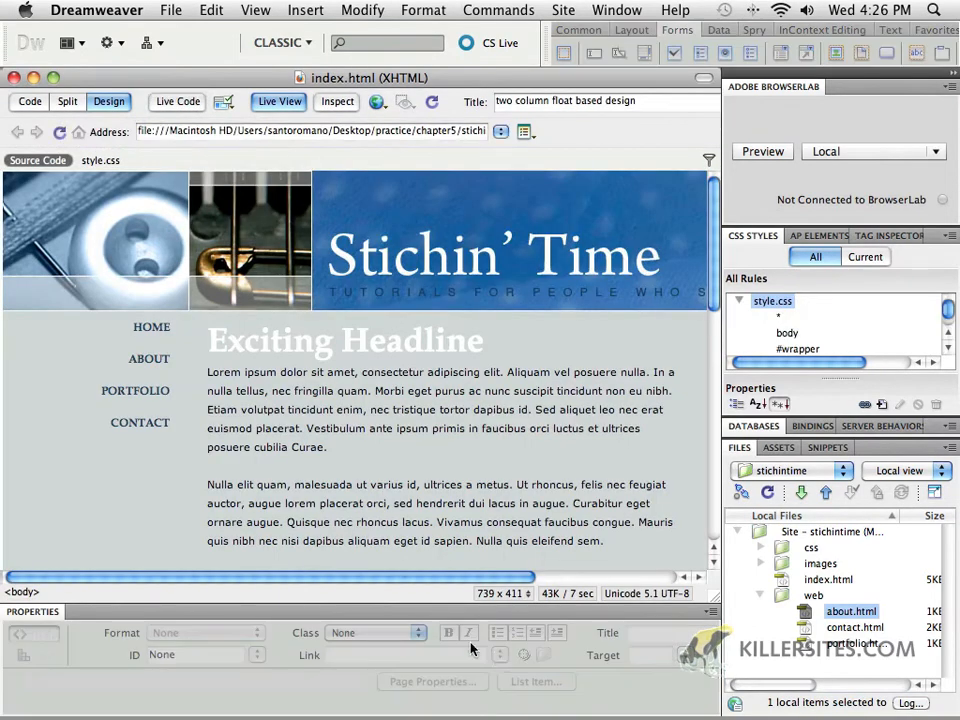
{"action": "double_click", "coordinate": [840, 662]}
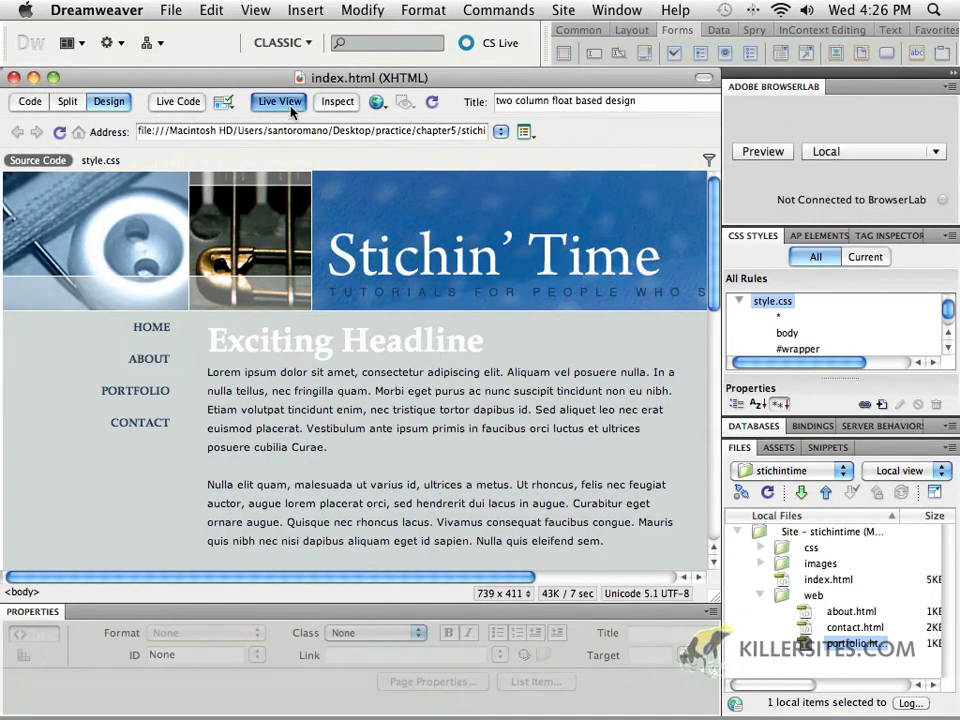
{"action": "left_click", "coordinate": [281, 102]}
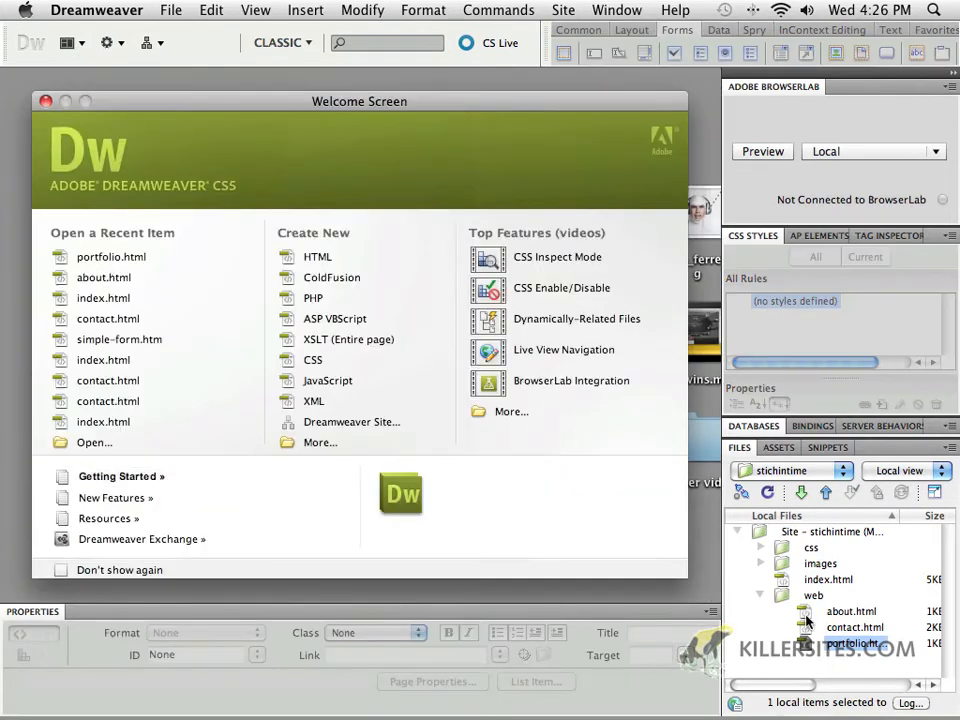
Open contact.html from the web folder in Split code-and-design view
{"action": "double_click", "coordinate": [837, 633]}
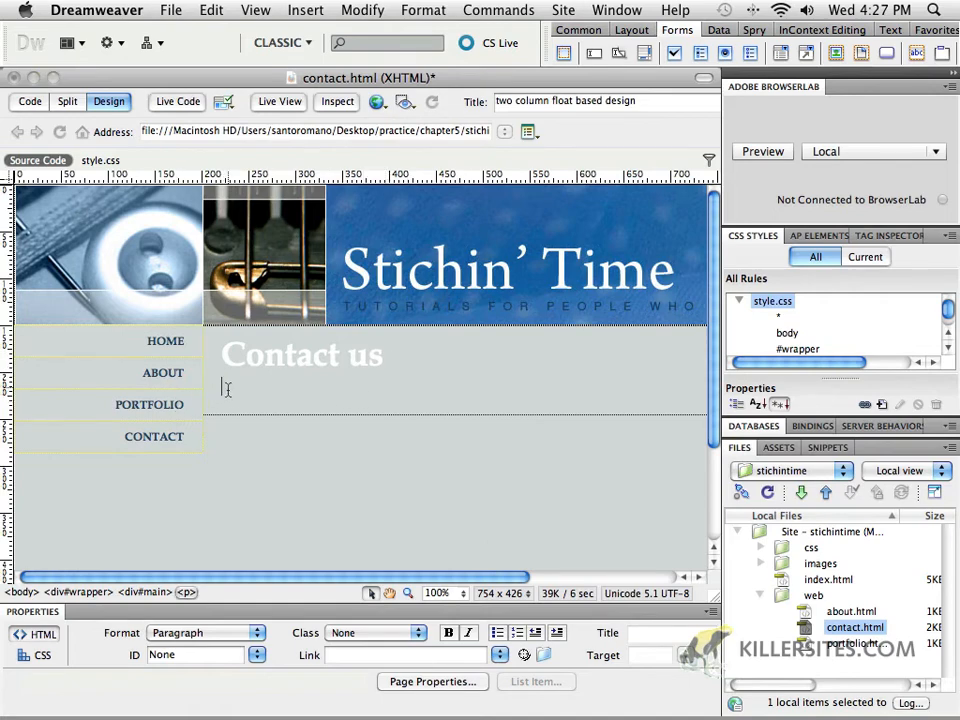
{"action": "left_click", "coordinate": [75, 102]}
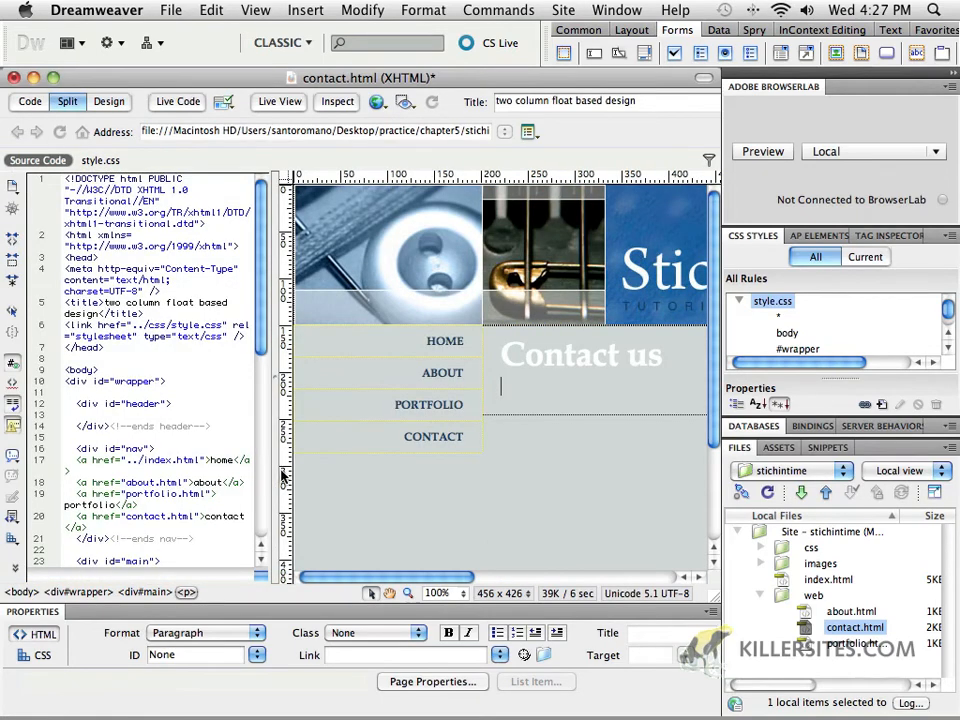